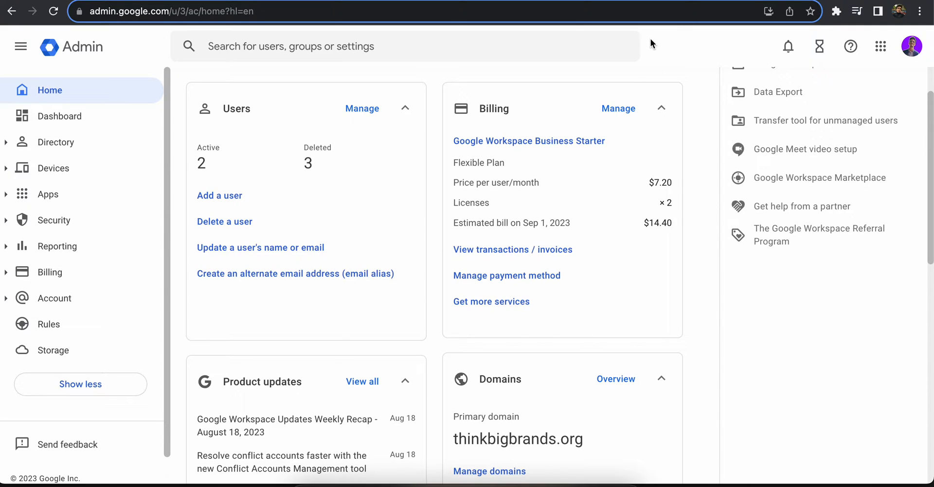
{"action": "mouse_move", "coordinate": [659, 9]}
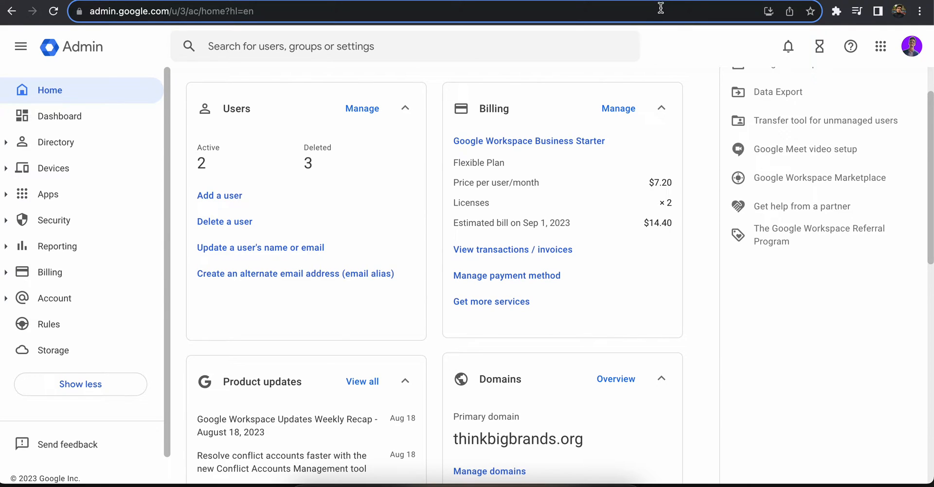
{"action": "mouse_move", "coordinate": [654, 219]}
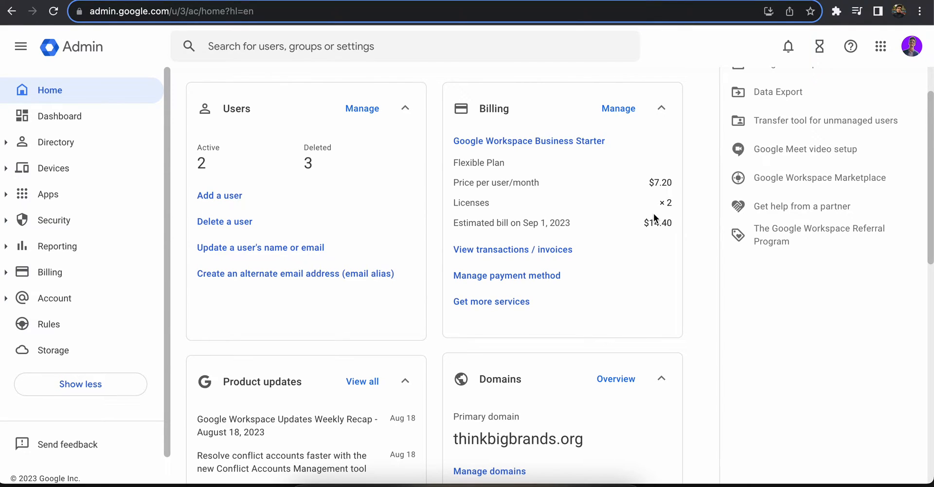
{"action": "mouse_move", "coordinate": [652, 170]}
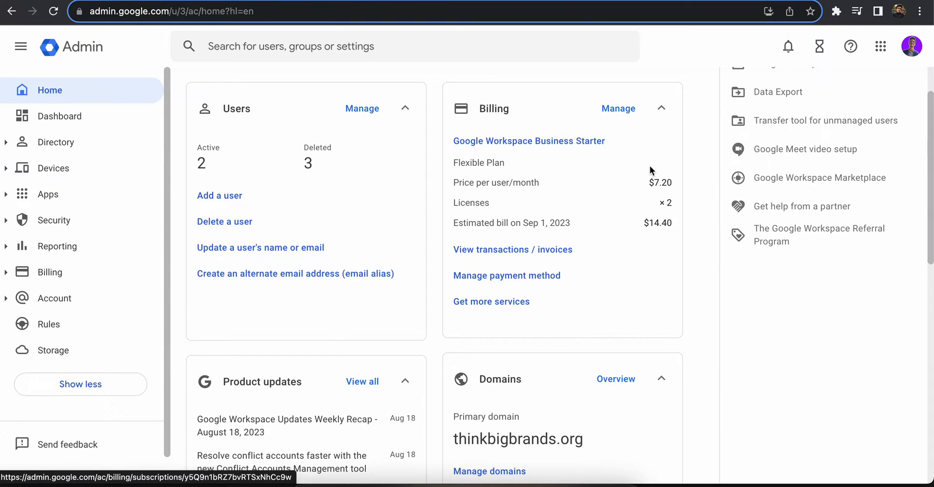
{"action": "double_click", "coordinate": [471, 203]}
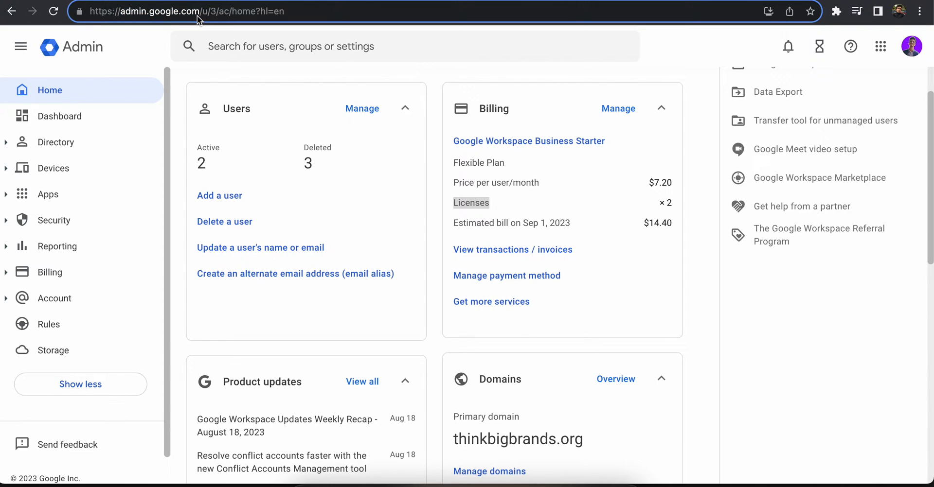
{"action": "mouse_move", "coordinate": [385, 141]}
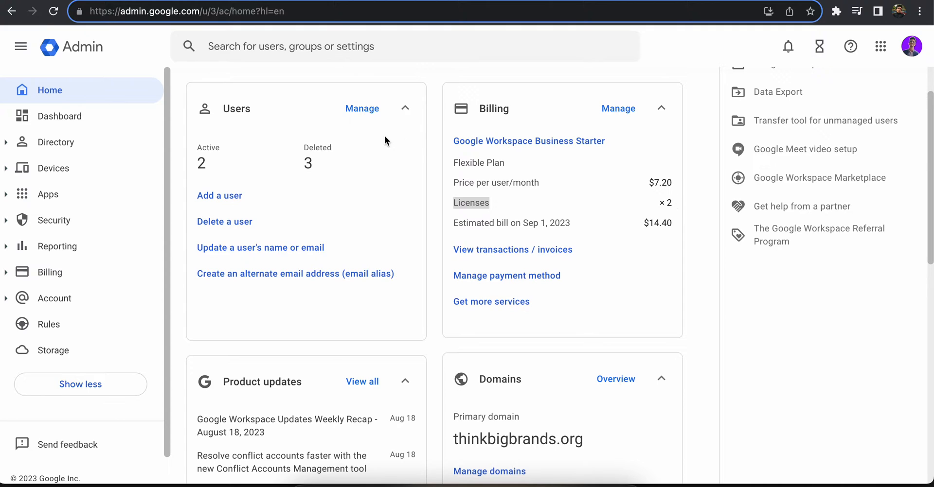
{"action": "left_click", "coordinate": [223, 222]}
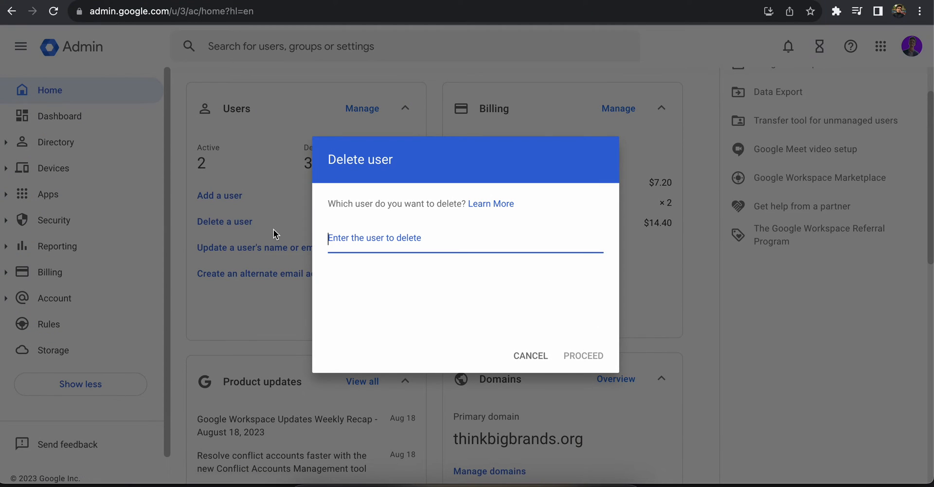
{"action": "type", "text": "Joy"}
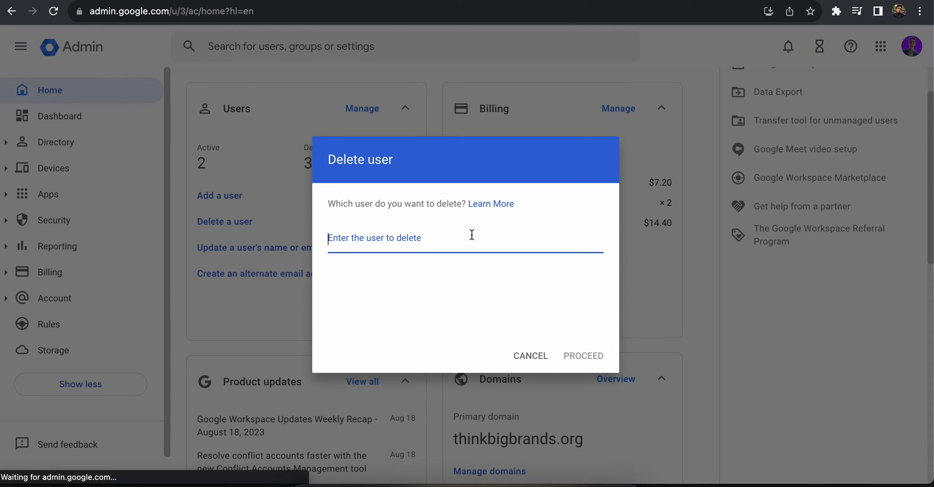
{"action": "type", "text": "Mahir"}
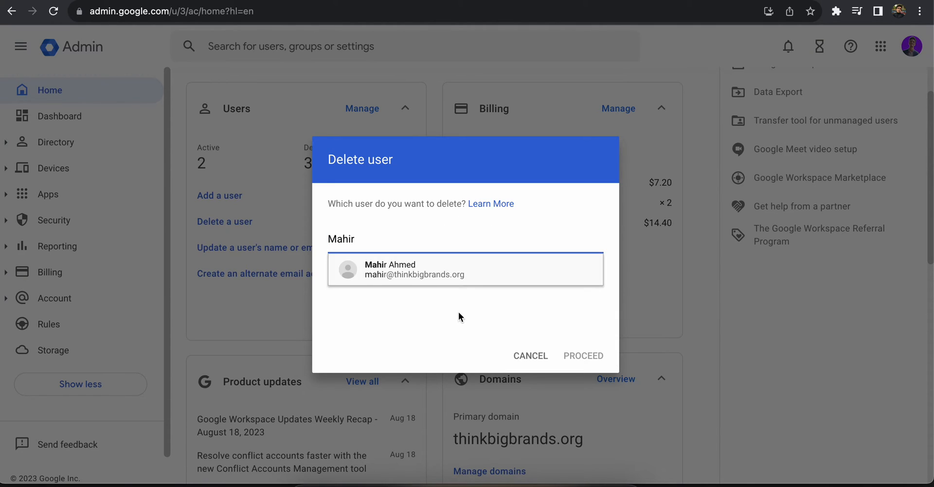
{"action": "left_click", "coordinate": [465, 269]}
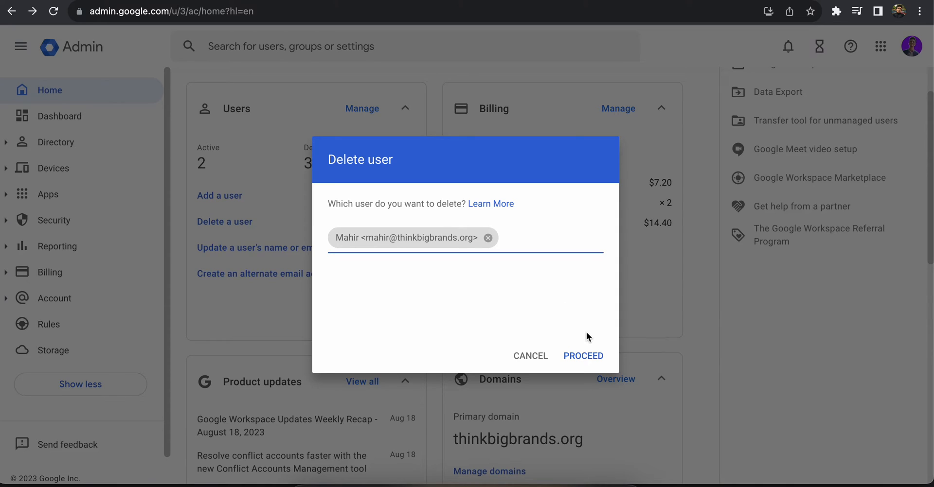
{"action": "left_click", "coordinate": [583, 356]}
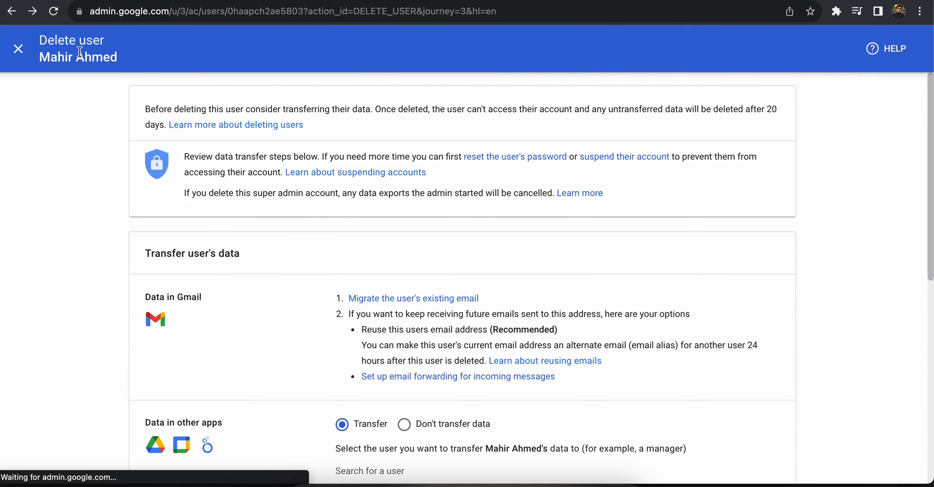
{"action": "scroll", "scroll_direction": "down", "scroll_amount": 3}
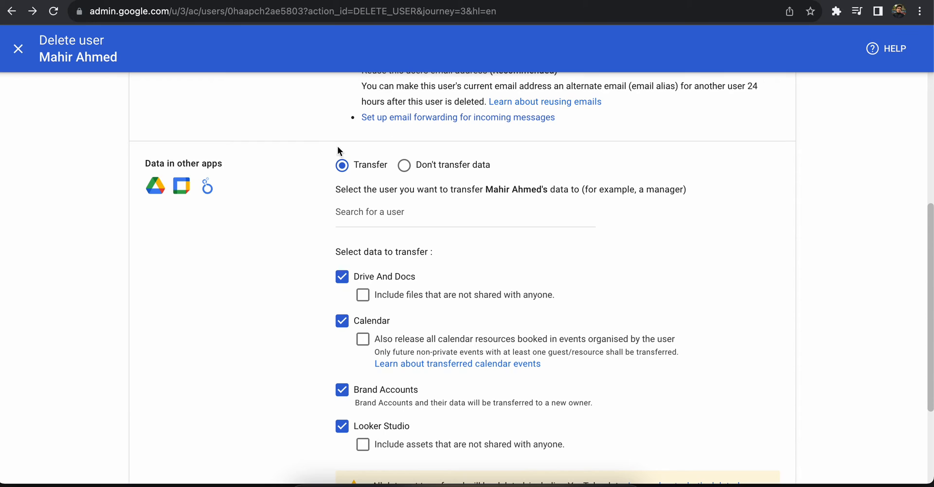
{"action": "mouse_move", "coordinate": [370, 288]}
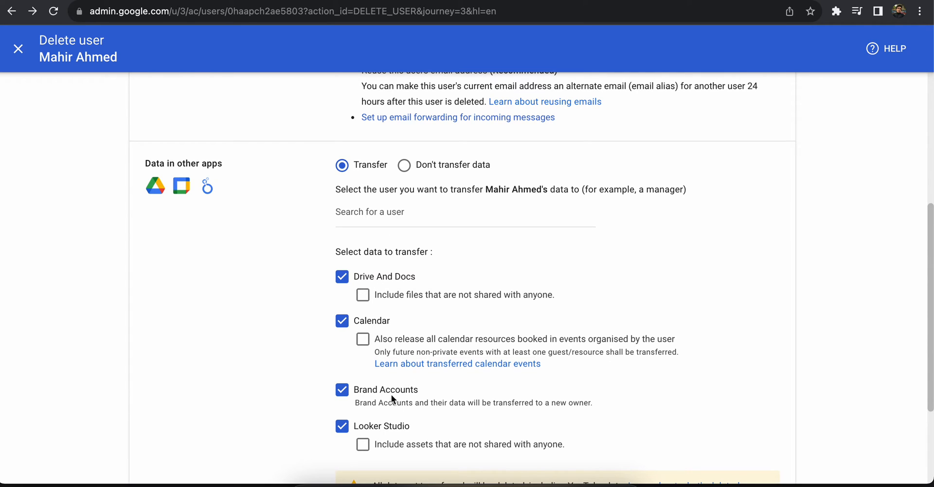
{"action": "scroll", "scroll_direction": "down", "scroll_amount": 3}
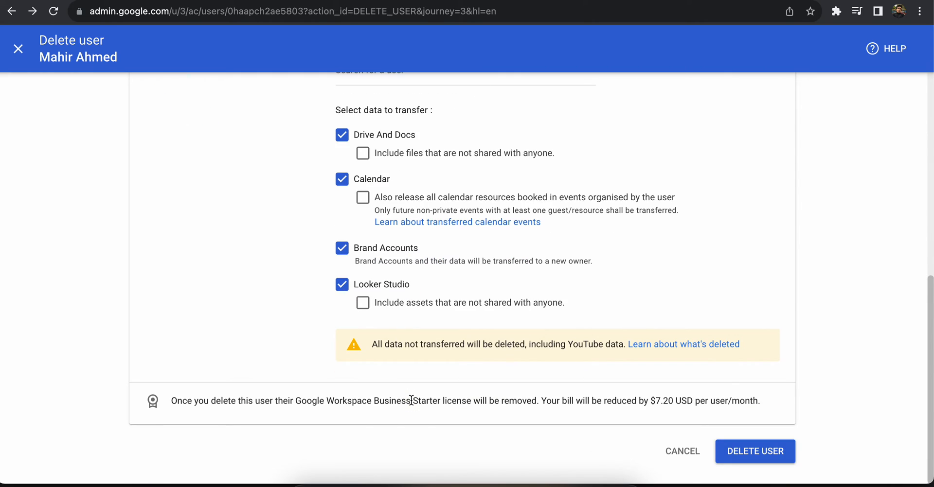
{"action": "scroll", "scroll_direction": "up", "scroll_amount": 3}
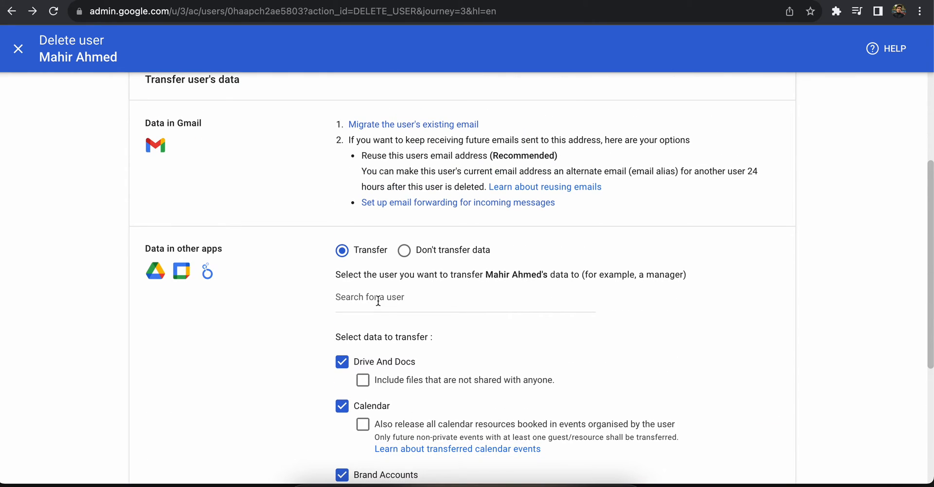
{"action": "left_click", "coordinate": [387, 299]}
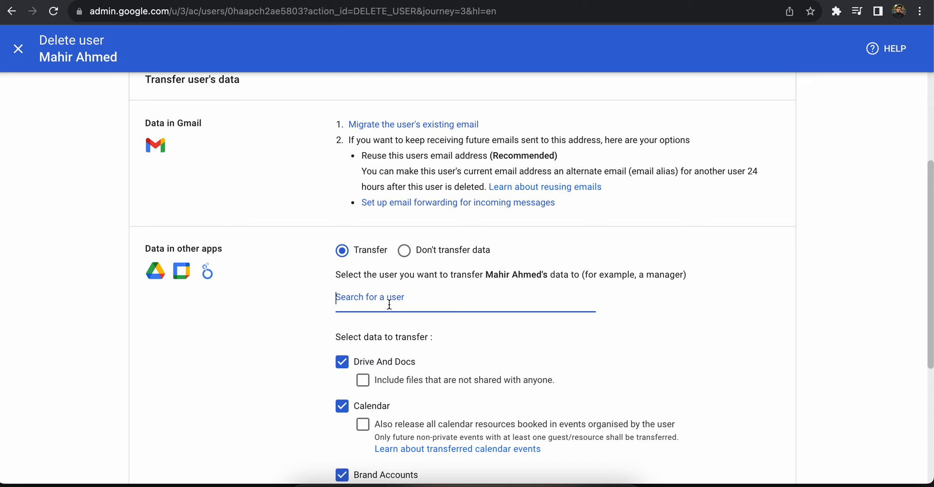
{"action": "type", "text": "Mah"}
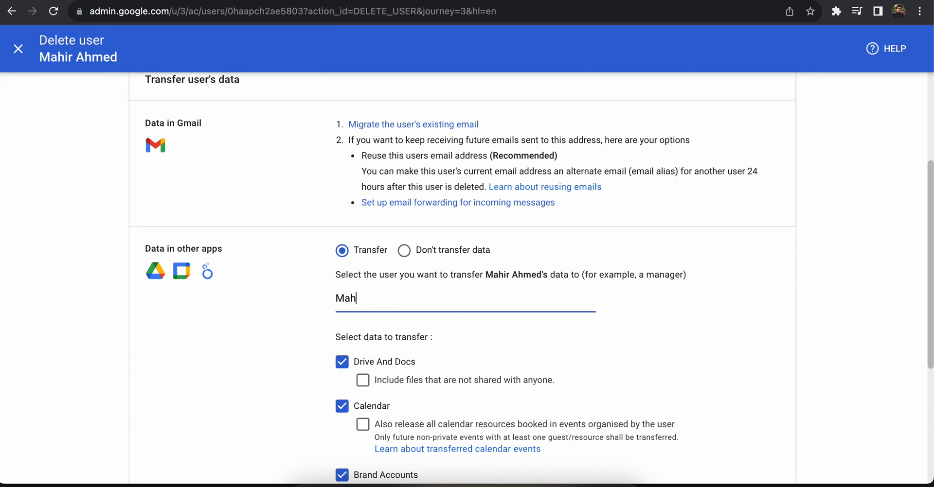
{"action": "type", "text": "ir"}
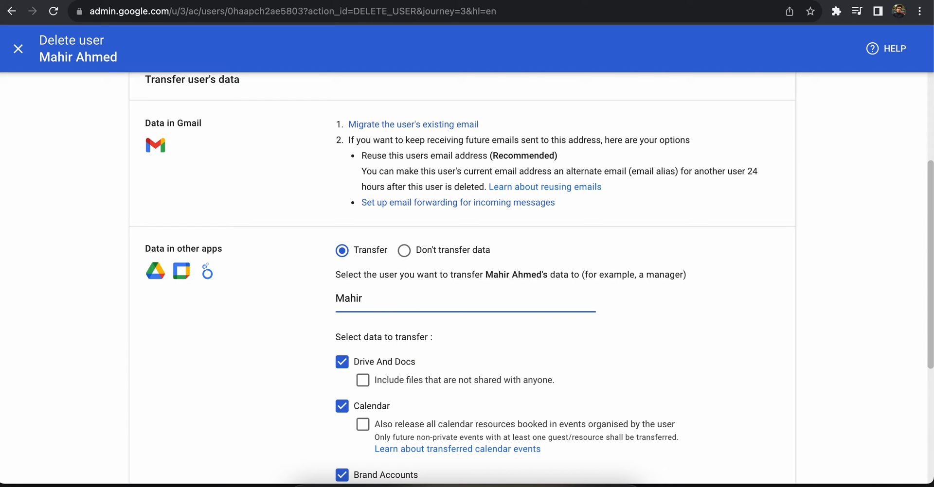
{"action": "key", "text": "Backspace"}
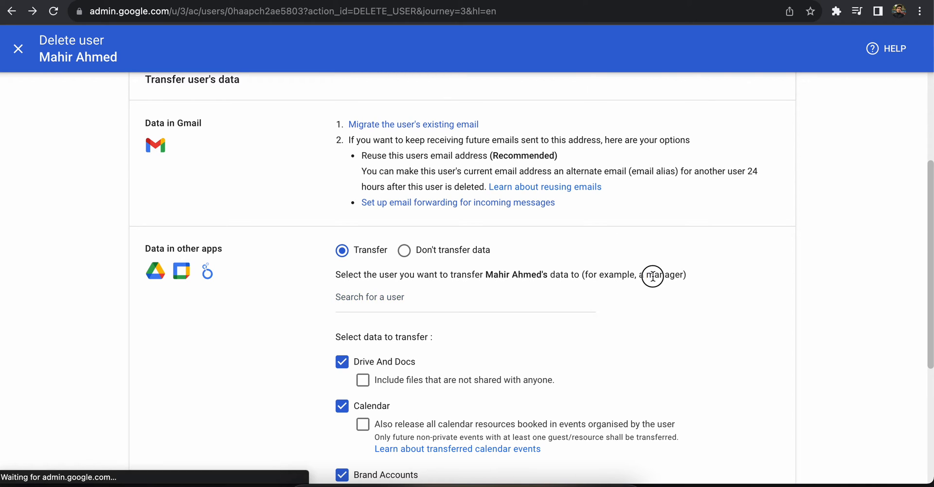
{"action": "double_click", "coordinate": [664, 275]}
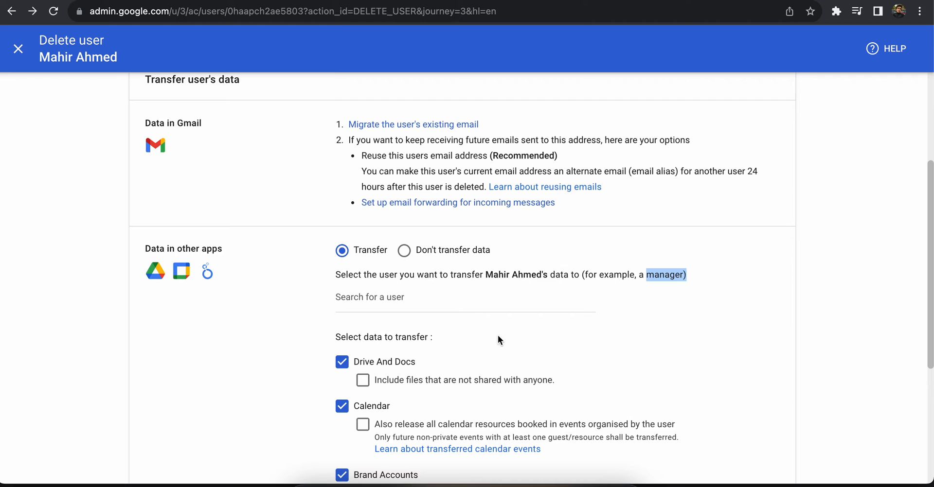
{"action": "mouse_move", "coordinate": [371, 332]}
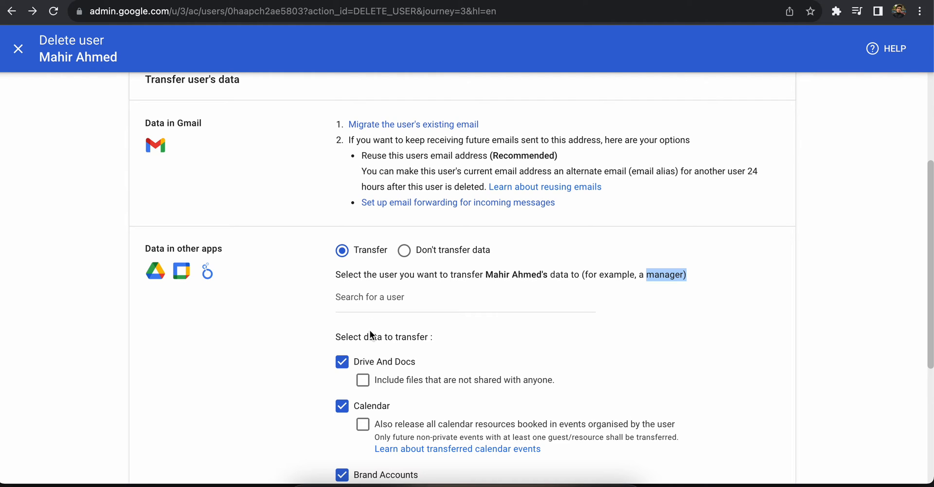
{"action": "mouse_move", "coordinate": [387, 266]}
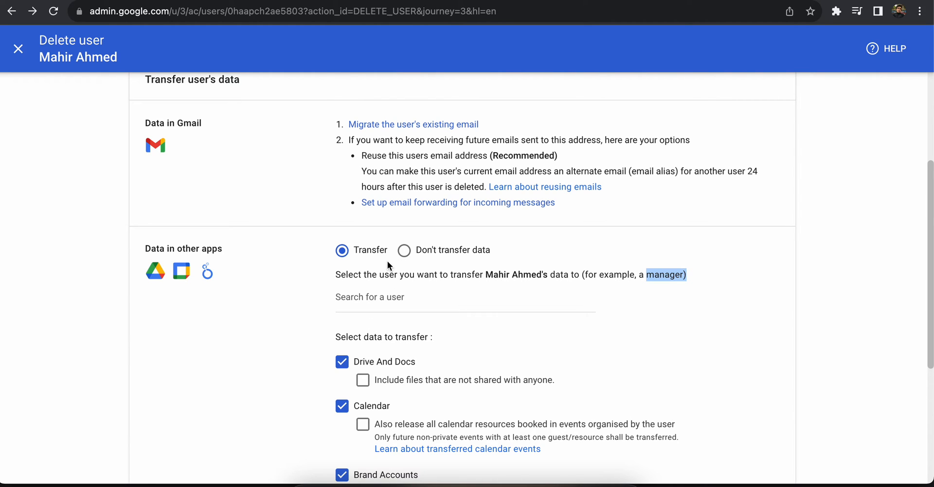
{"action": "mouse_move", "coordinate": [404, 254]}
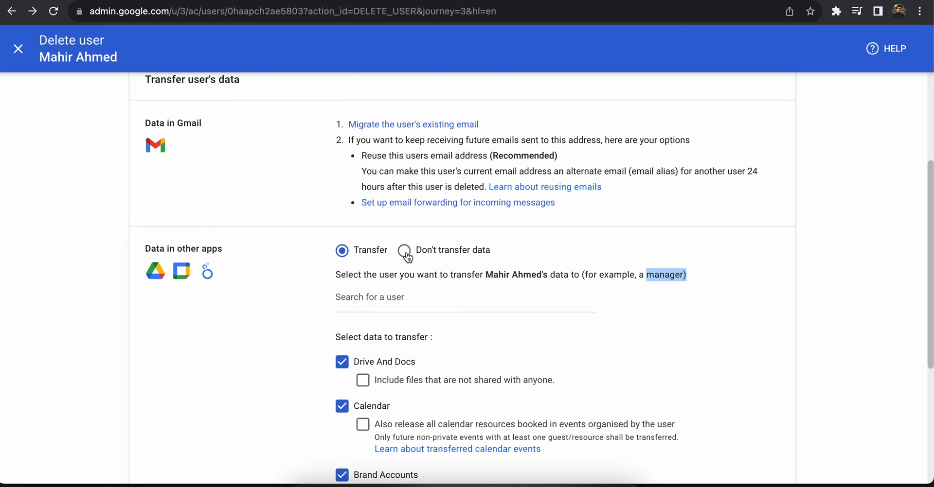
{"action": "left_click", "coordinate": [405, 250]}
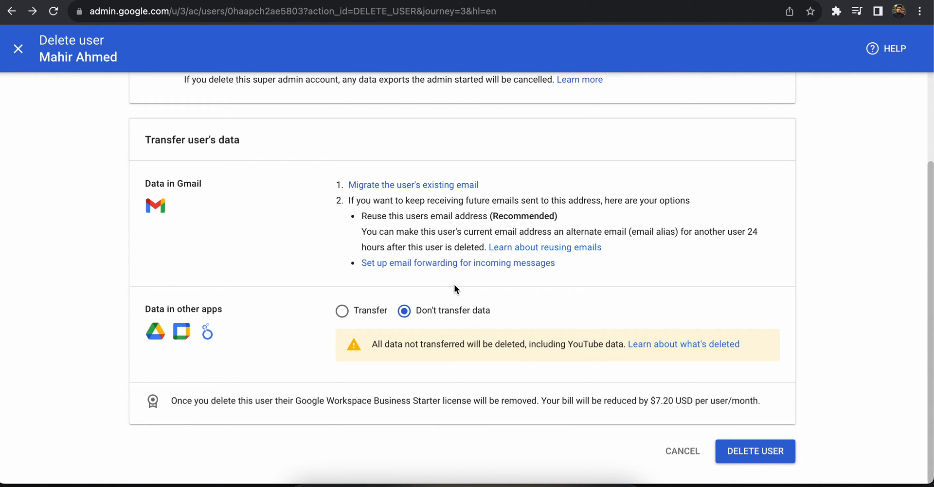
{"action": "mouse_move", "coordinate": [765, 428]}
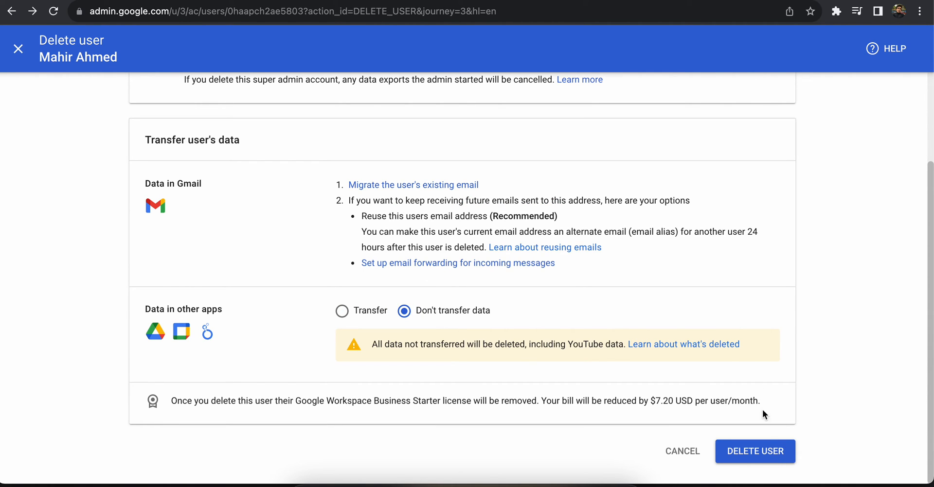
{"action": "mouse_move", "coordinate": [782, 248]}
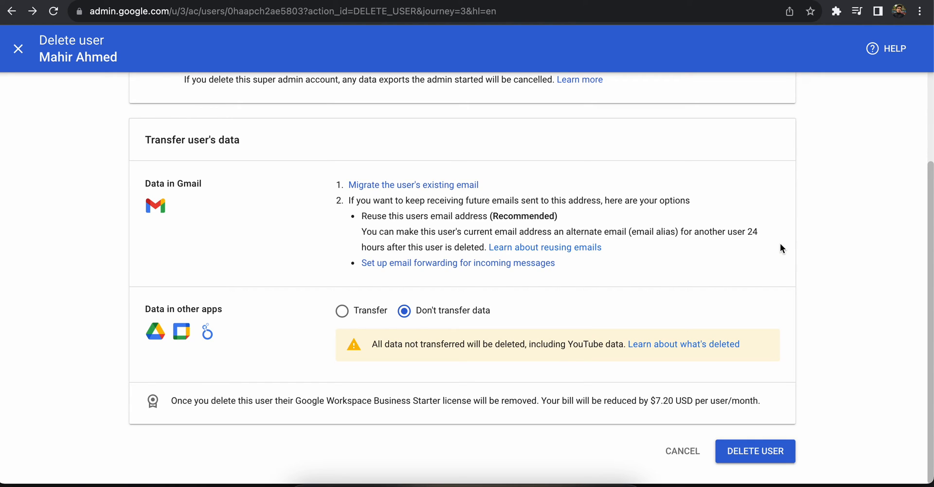
{"action": "mouse_move", "coordinate": [277, 431]}
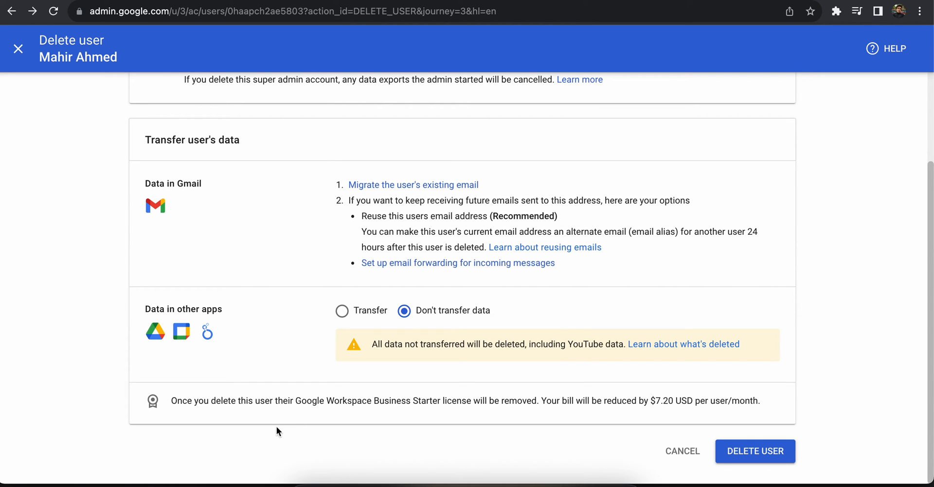
{"action": "left_click_drag", "start_coordinate": [420, 400], "coordinate": [525, 401]}
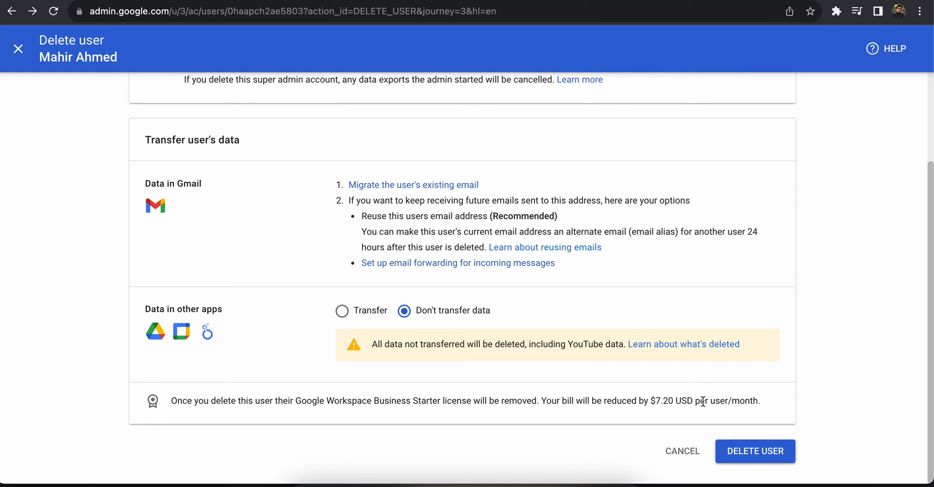
{"action": "mouse_move", "coordinate": [356, 484]}
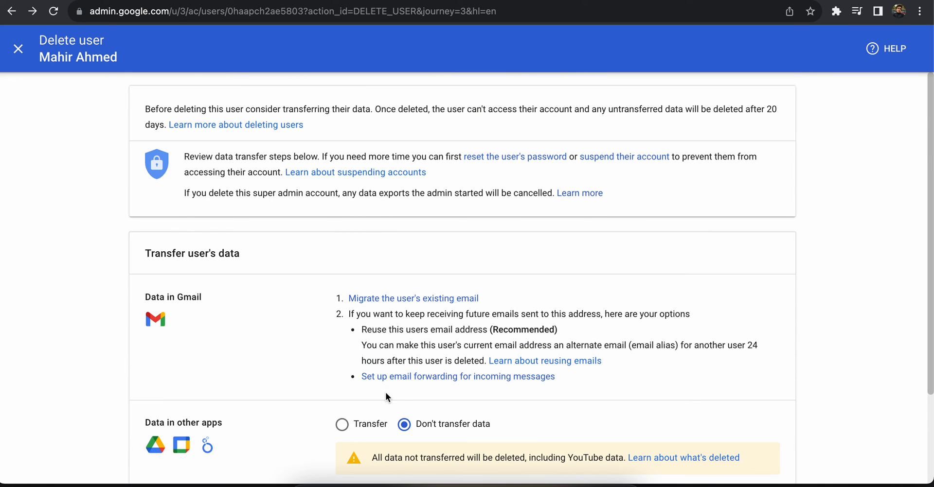
{"action": "mouse_move", "coordinate": [153, 174]}
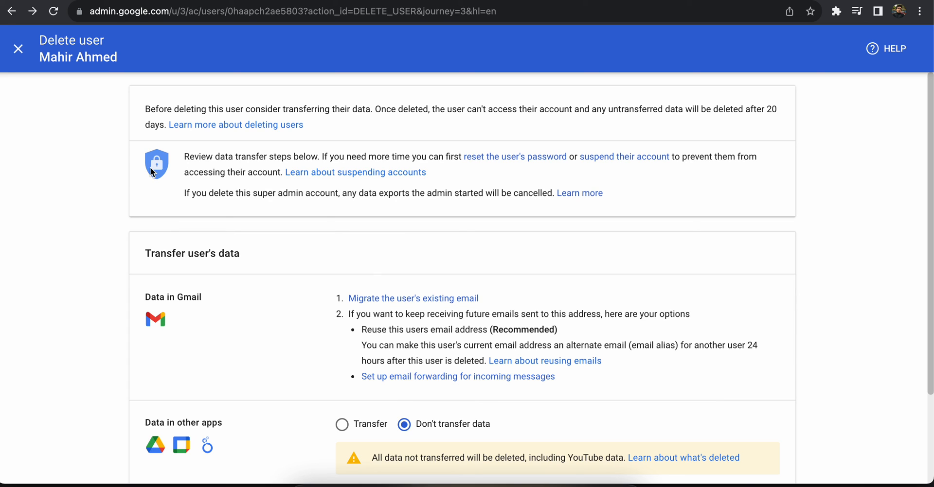